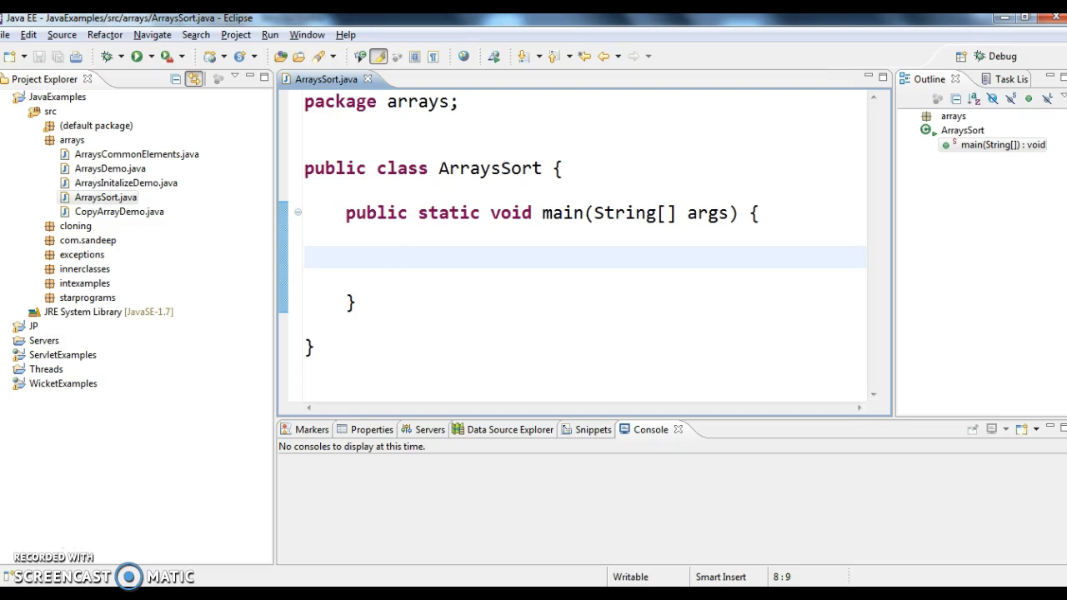
Place the cursor inside main and select the ArraysSort class name.
left_click(387, 257)
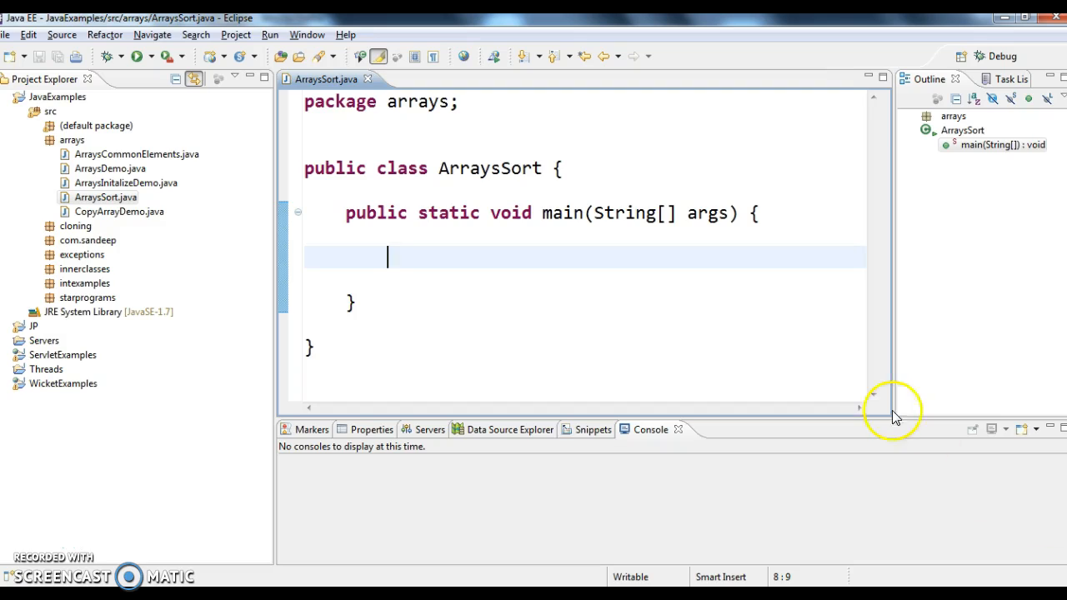
double_click(490, 167)
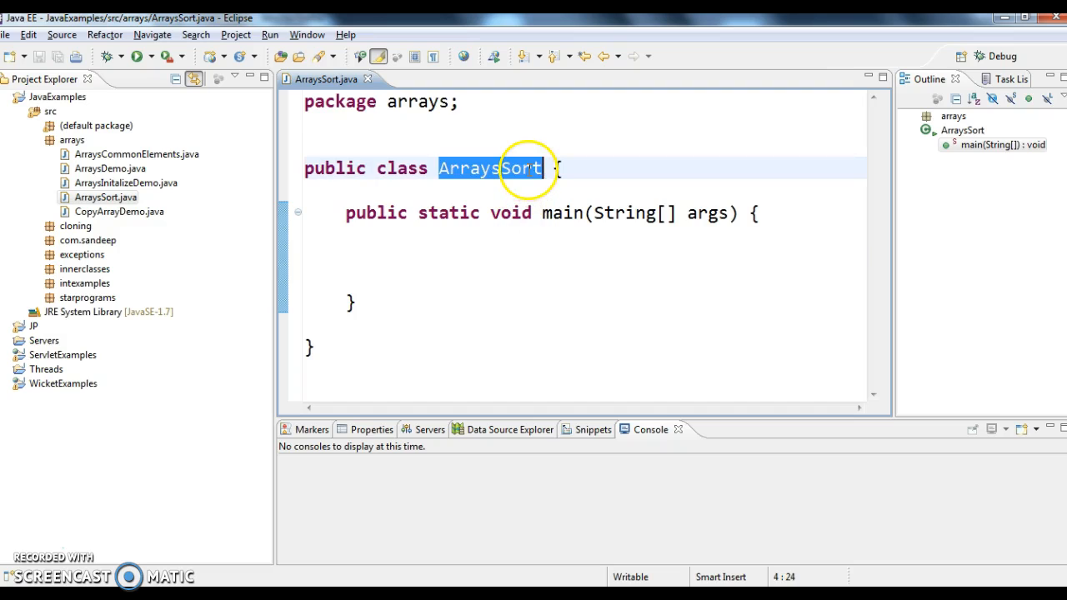
mouse_move(525, 214)
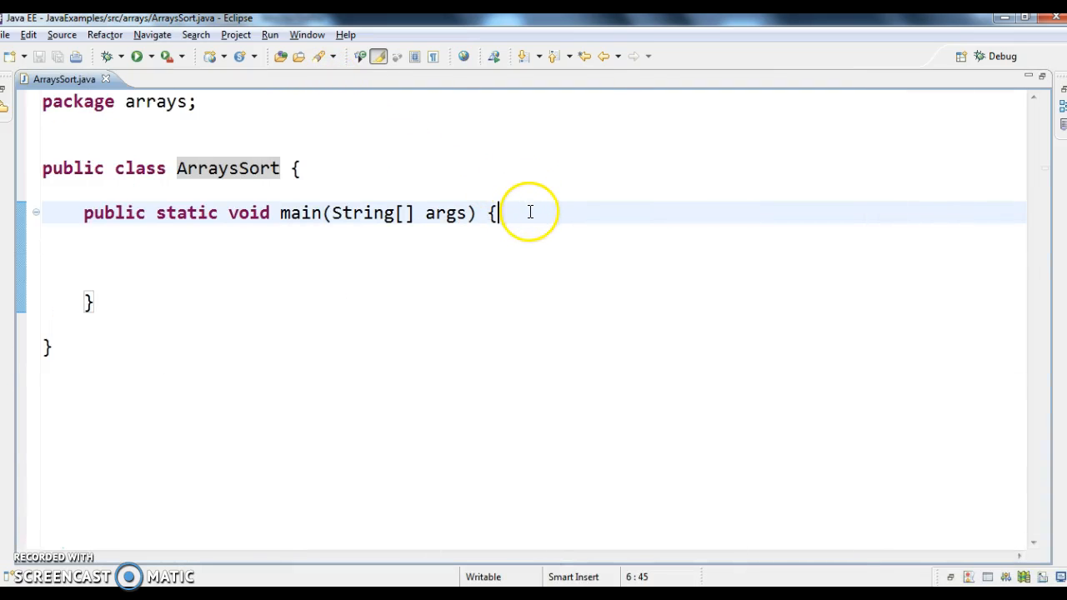
Declare int array[]={1,5,4,2,3}; as the unsorted array inside main.
type("int")
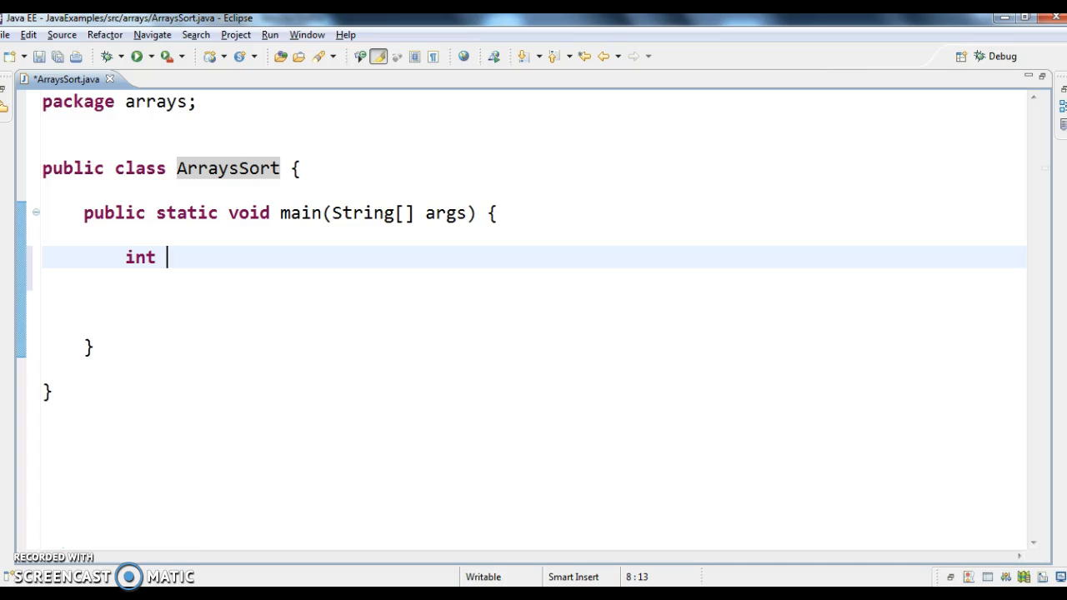
type("ar")
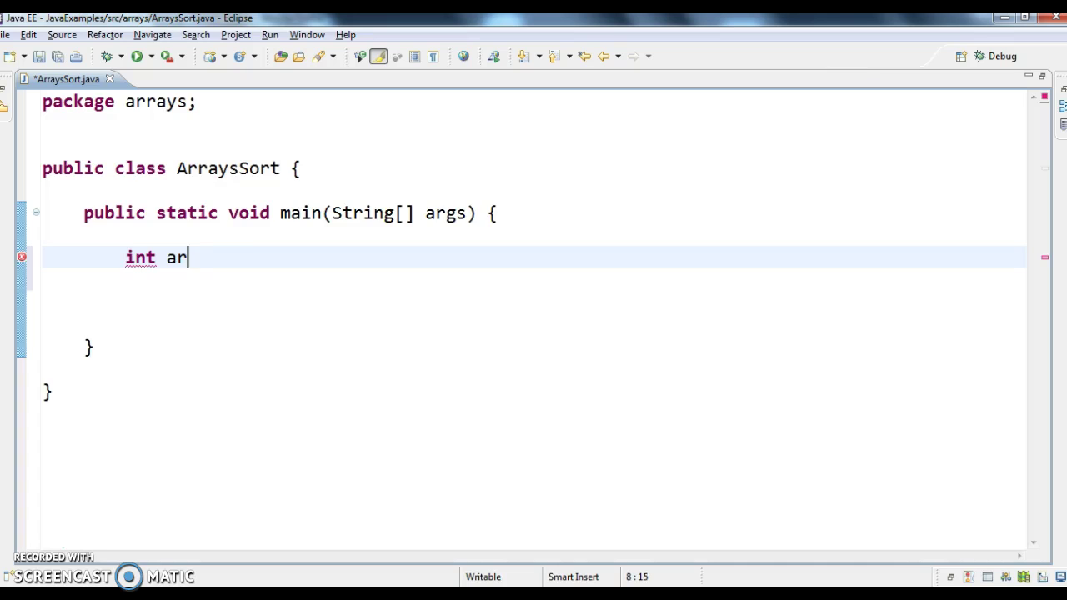
type("ray[]")
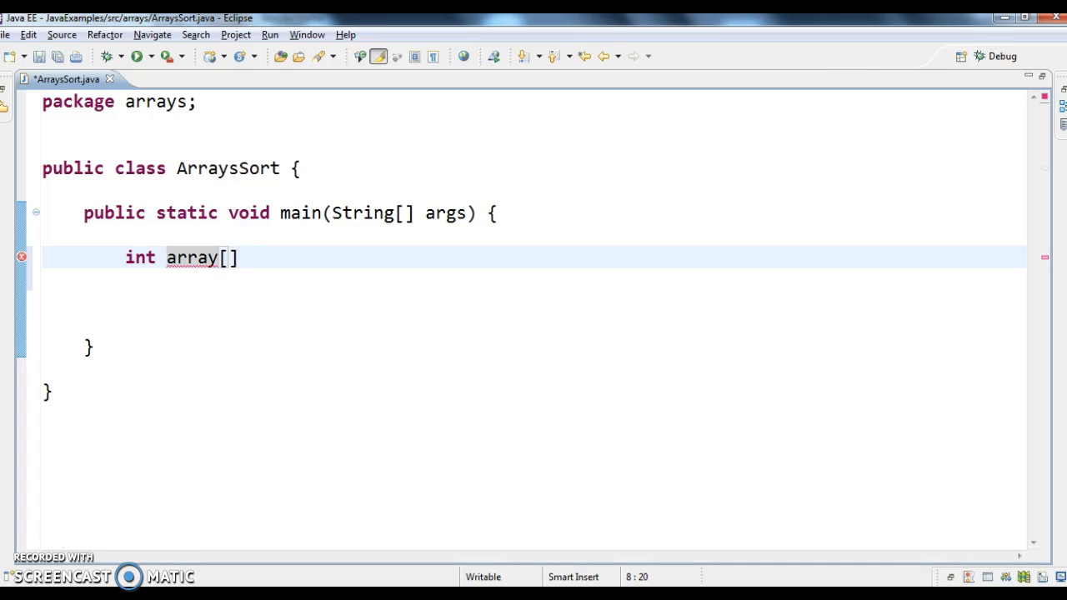
type("={};")
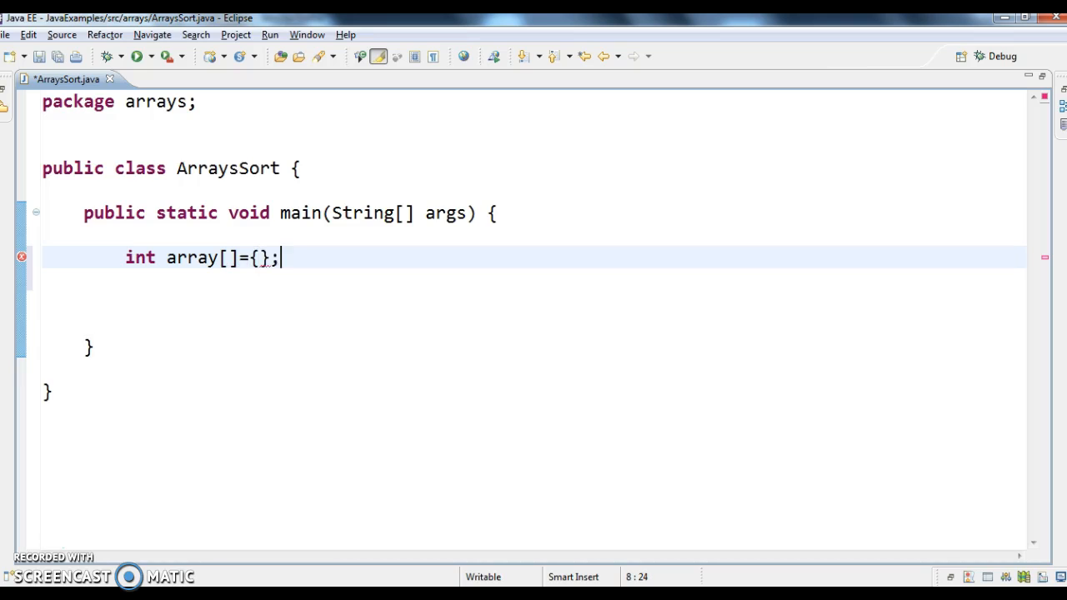
type("1")
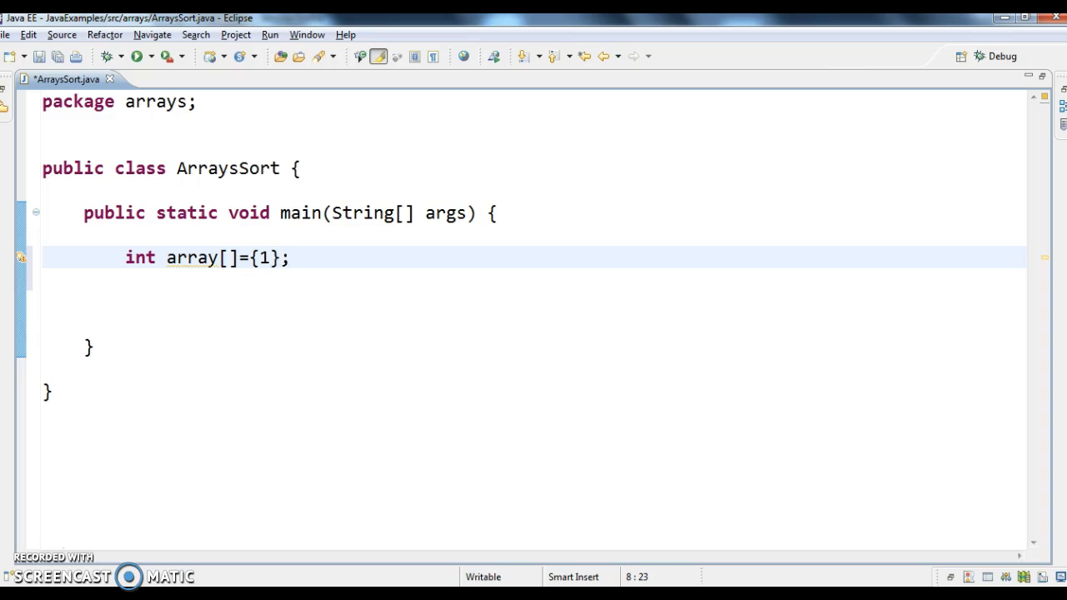
type(",5,")
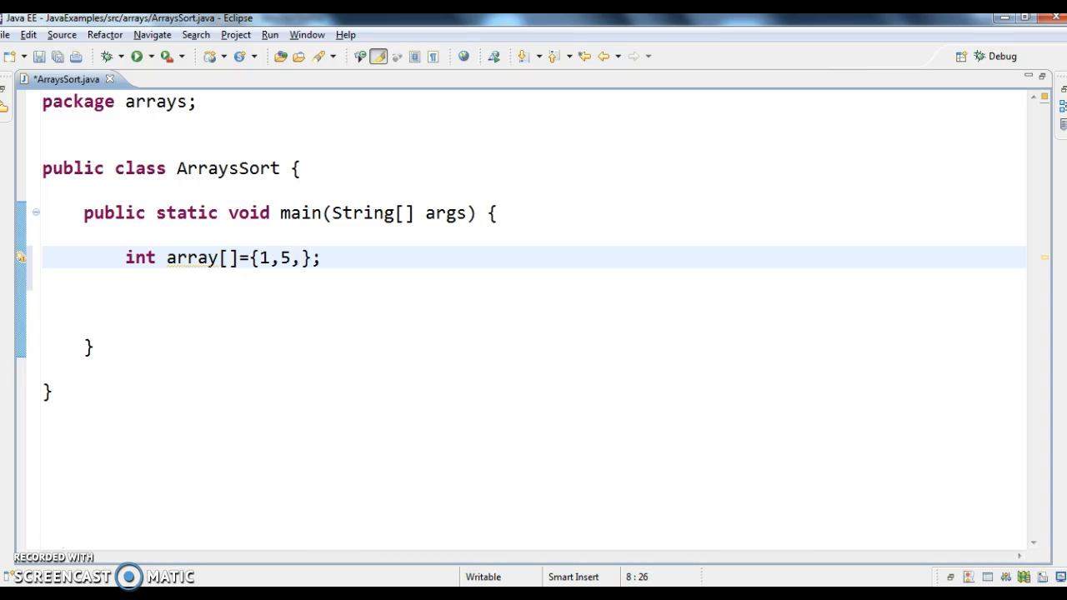
type("4,")
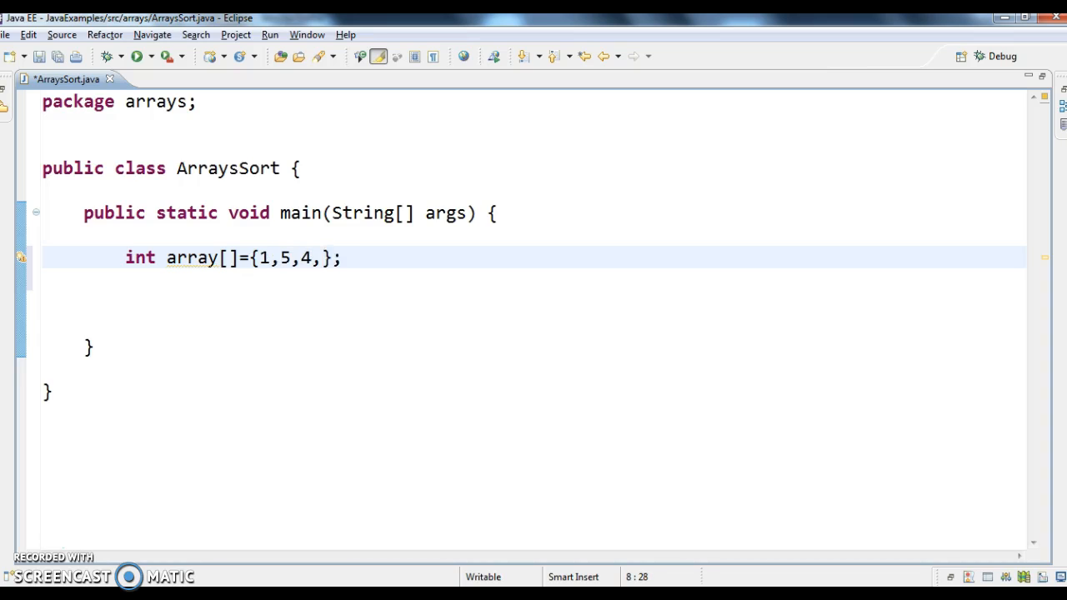
type("2,3")
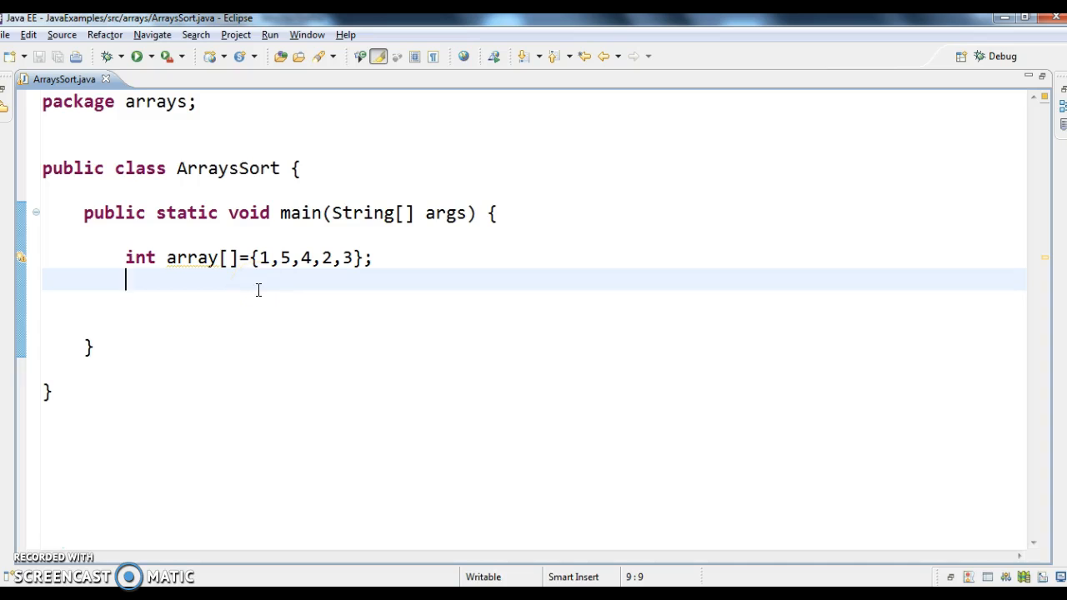
mouse_move(440, 260)
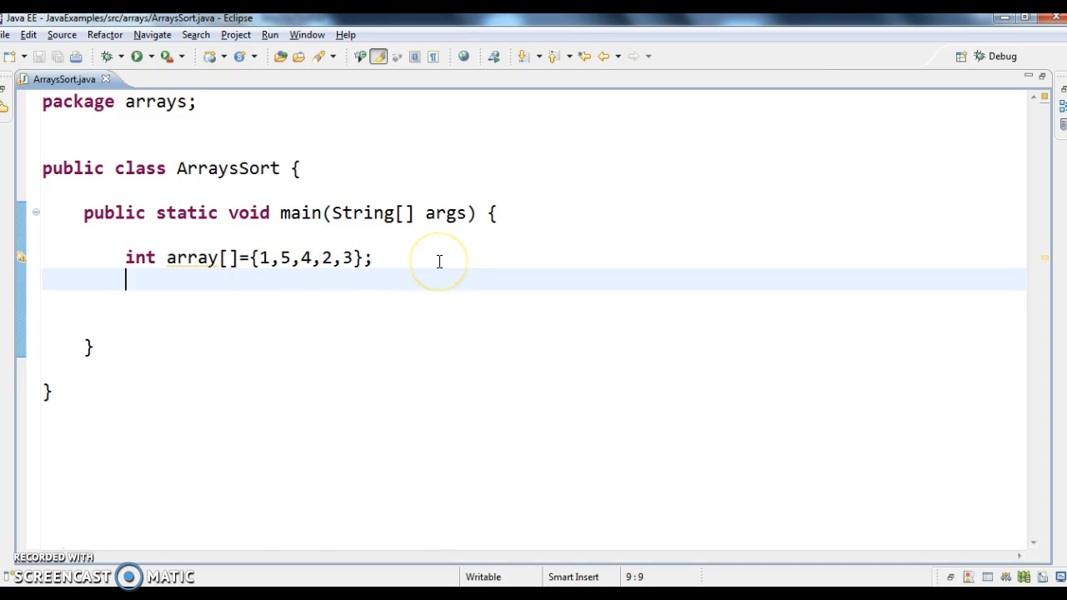
mouse_move(453, 287)
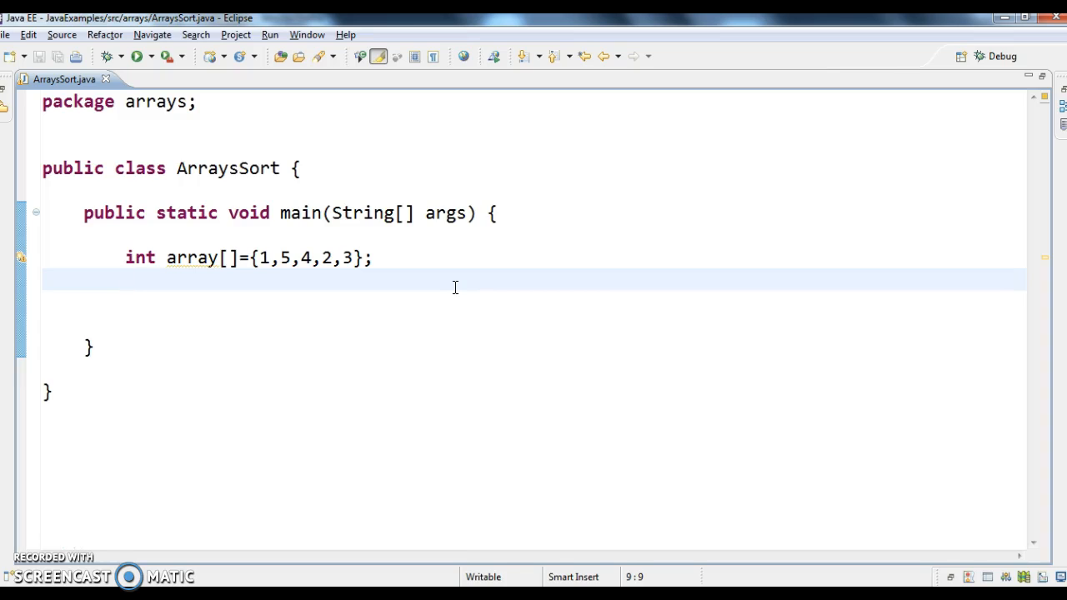
Write Arrays.sort on the next line and browse the content-assist sort overloads.
type("Ar")
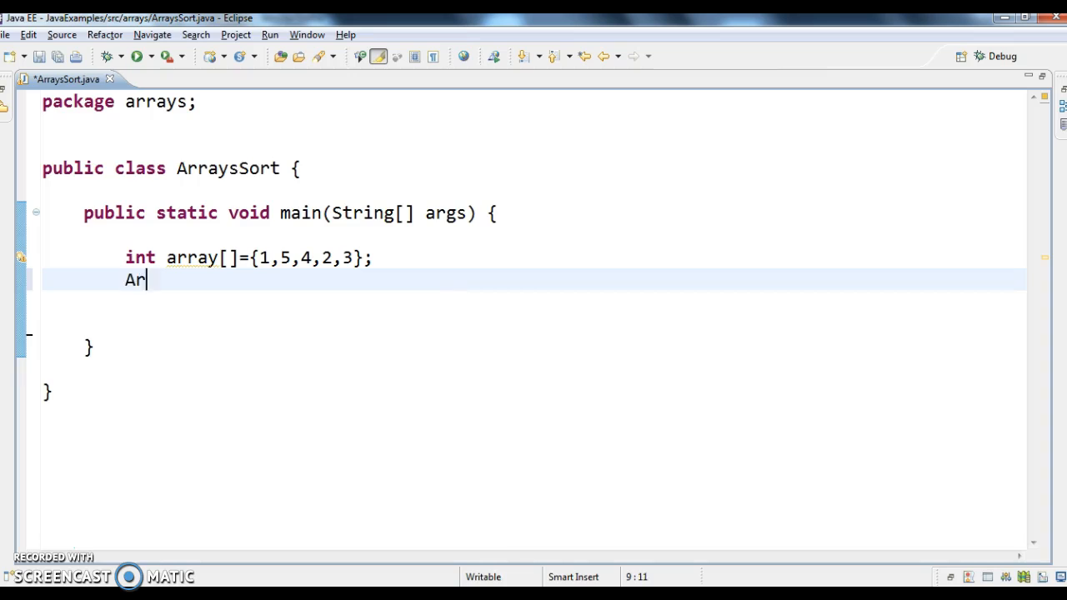
type("rays")
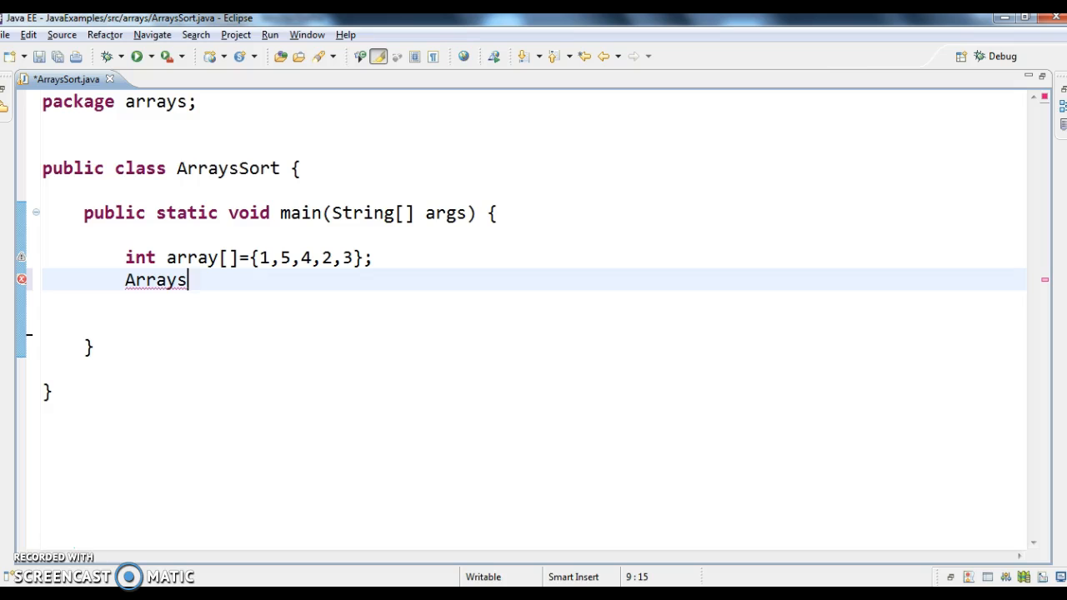
type(".")
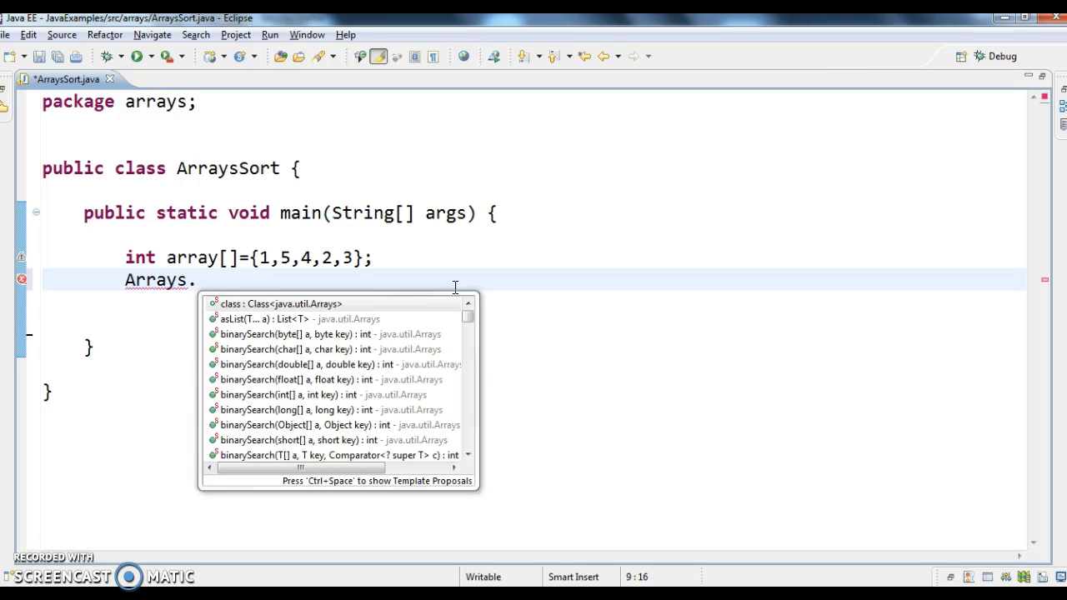
type("sort")
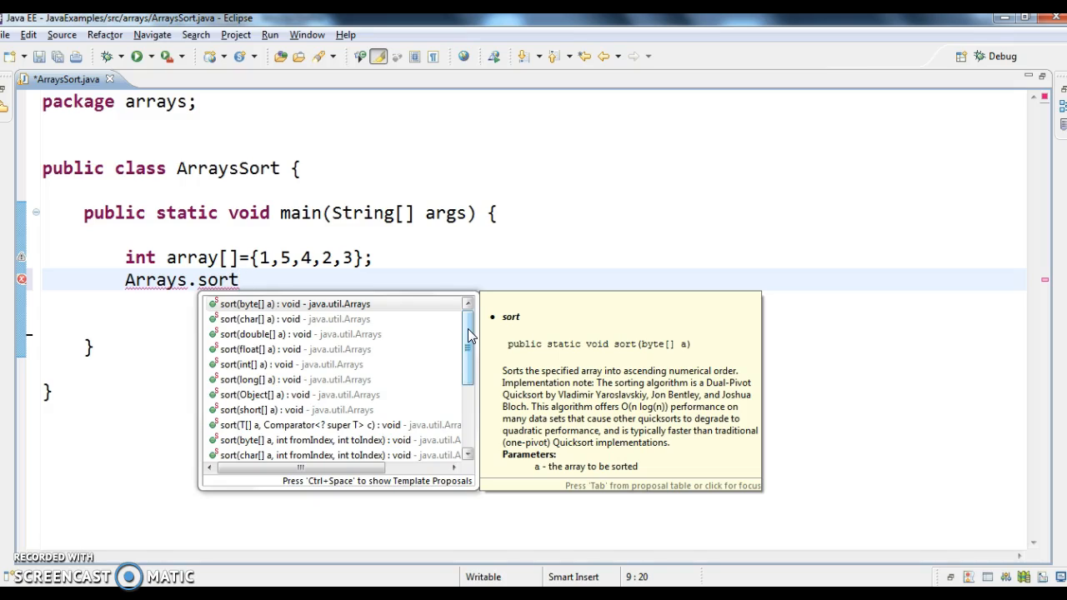
scroll("down", 3)
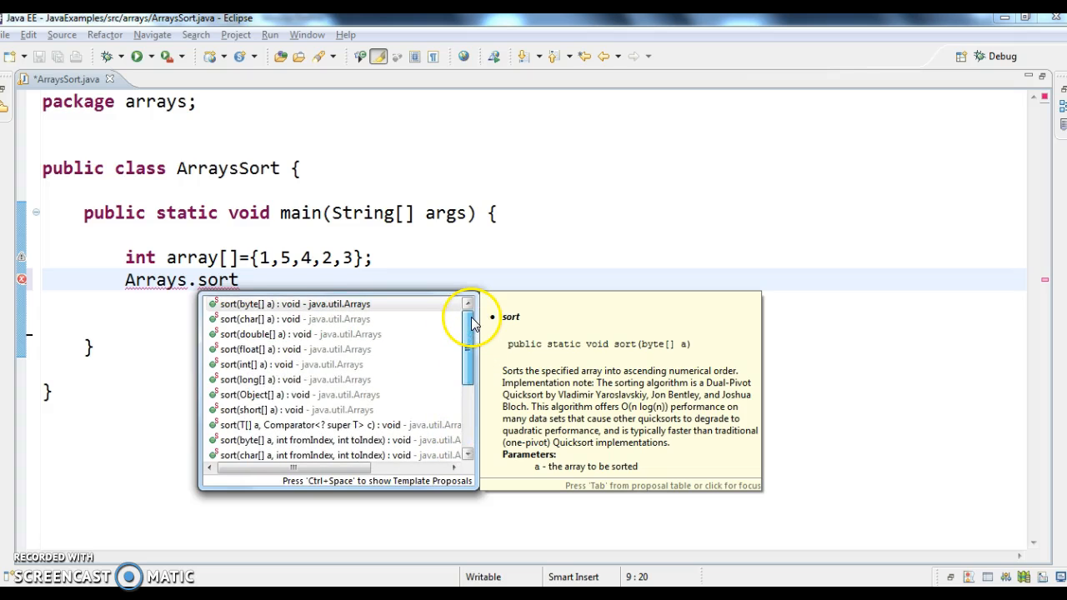
scroll("down", 3)
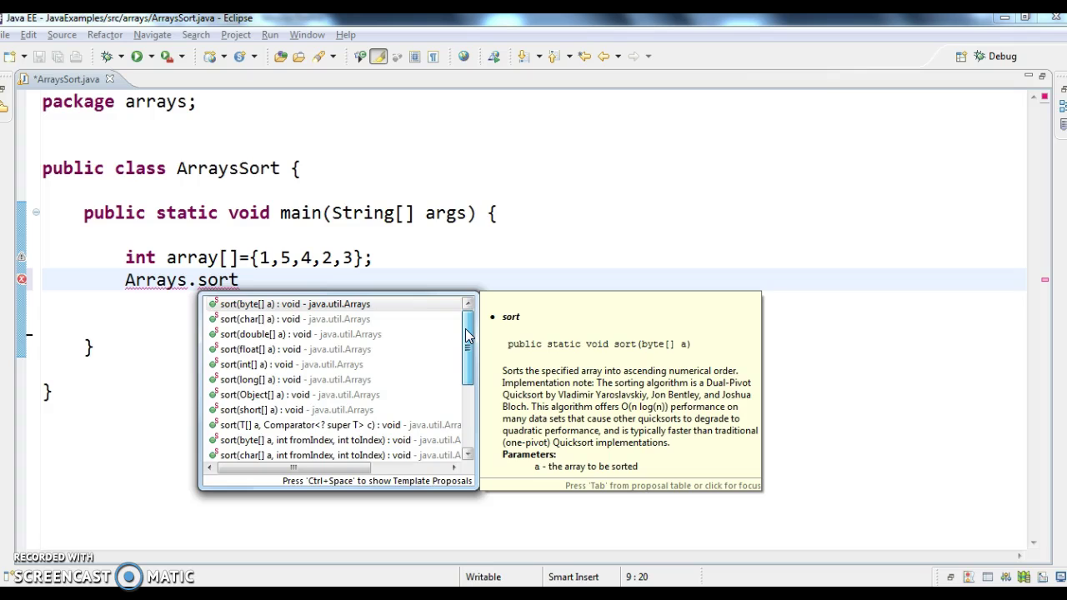
scroll("down", 3)
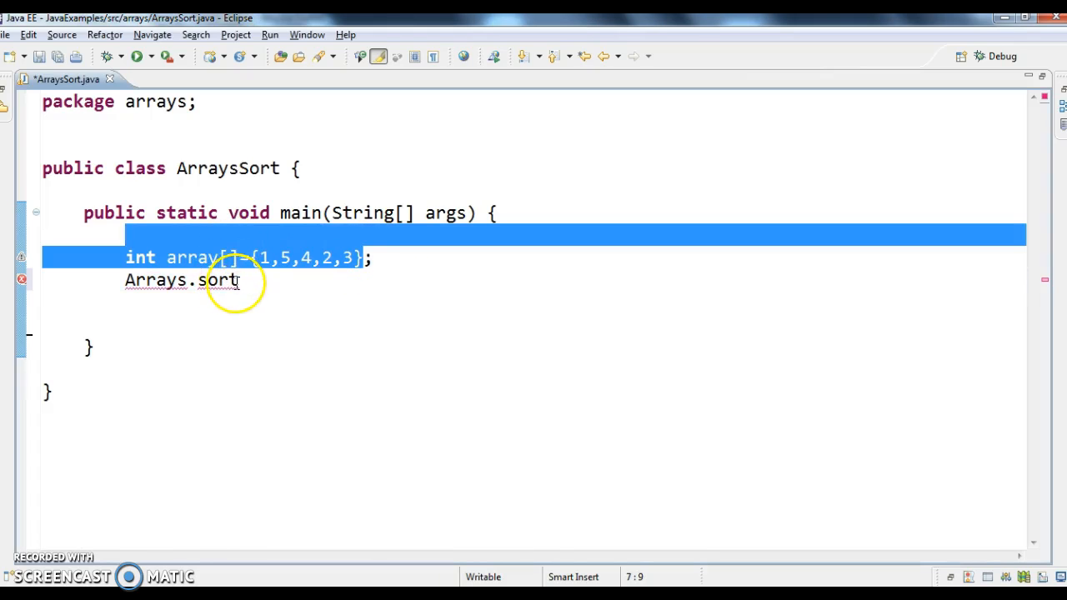
Finish Arrays.sort(array); with java.util.Arrays imported and start a new line.
type("();")
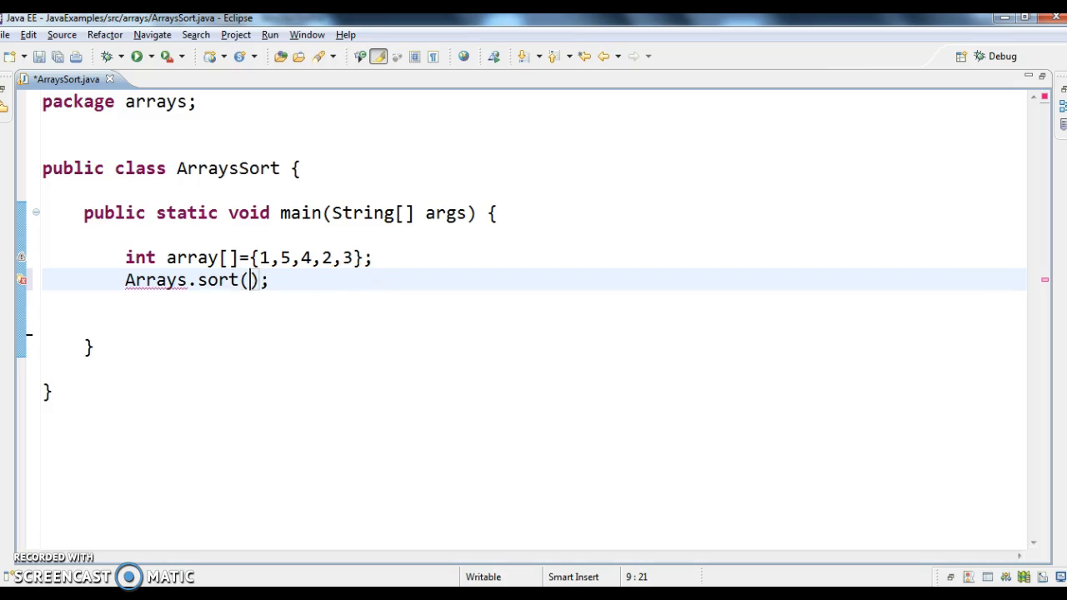
type("a")
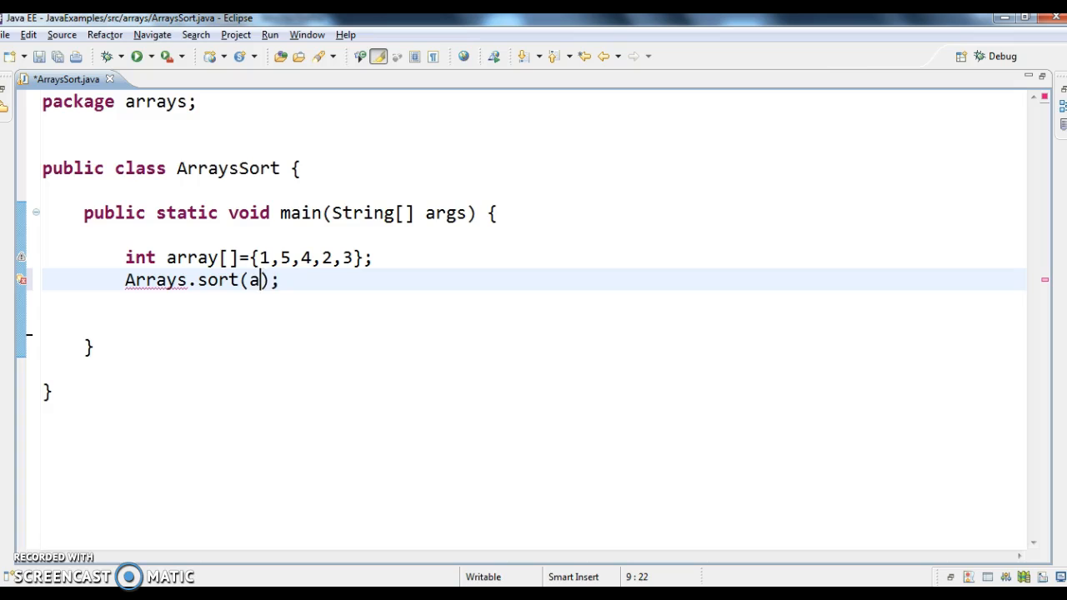
type("rray")
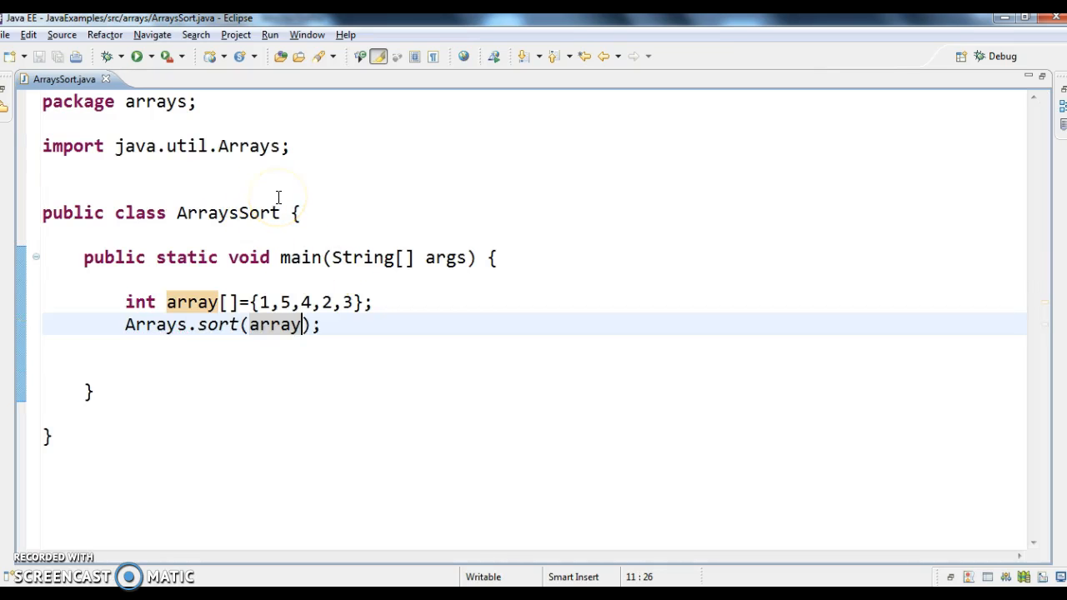
double_click(150, 324)
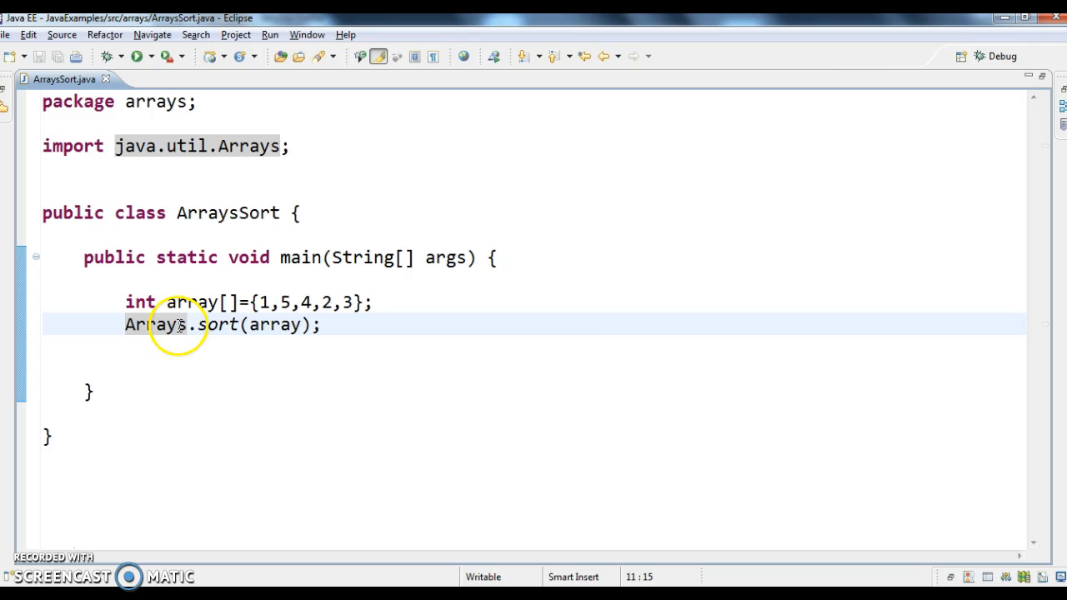
mouse_move(298, 270)
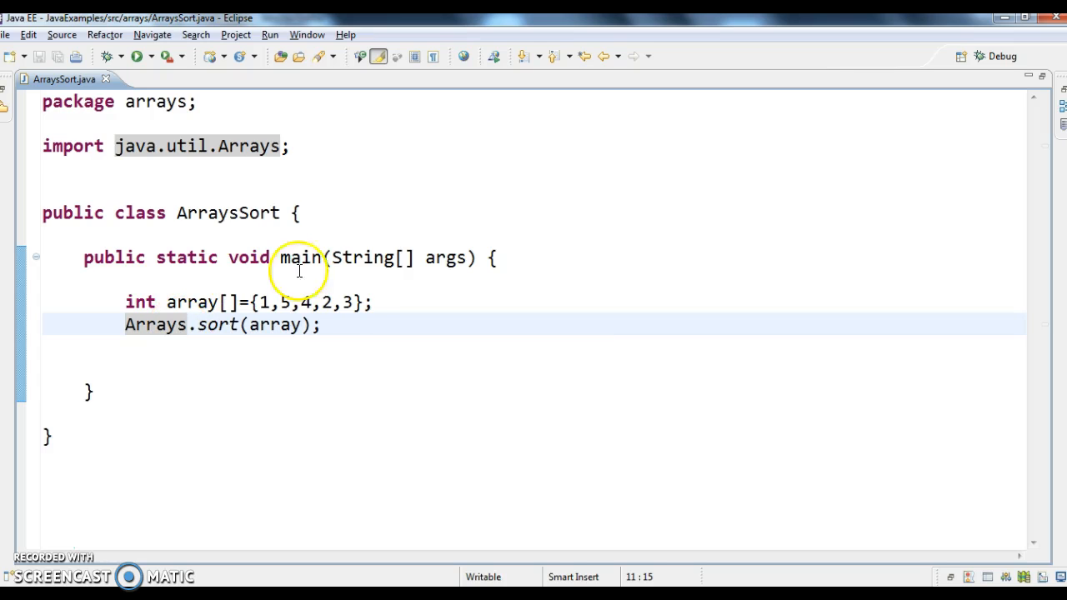
left_click(323, 324)
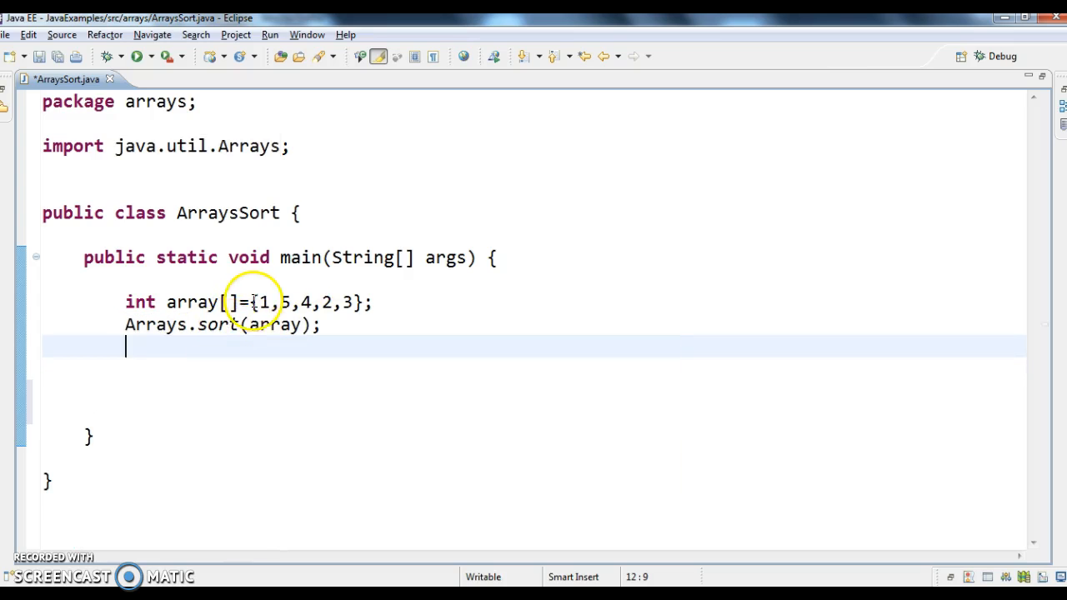
mouse_move(313, 334)
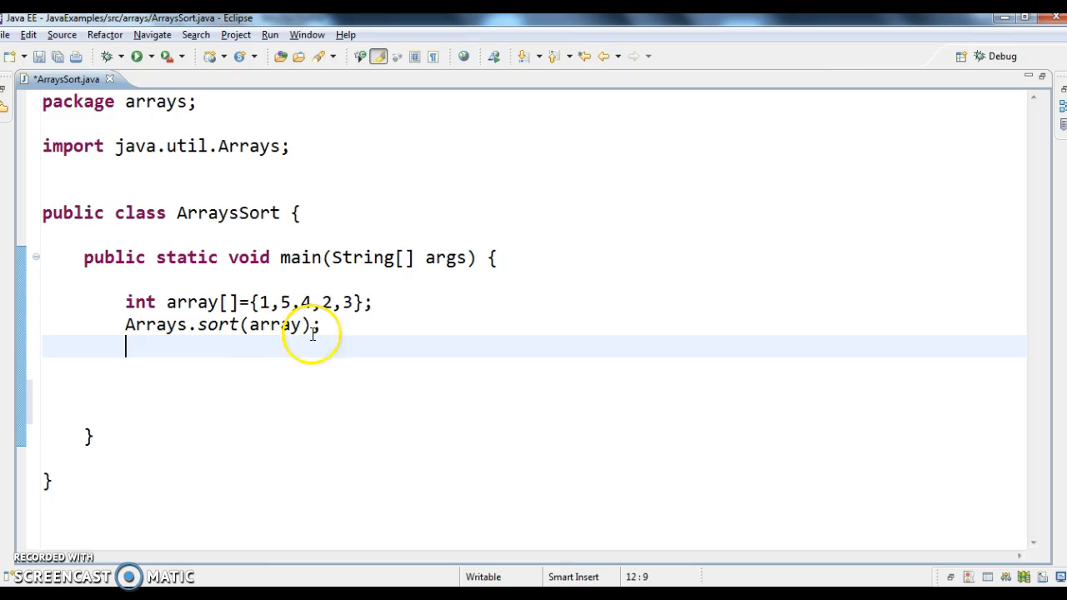
mouse_move(279, 349)
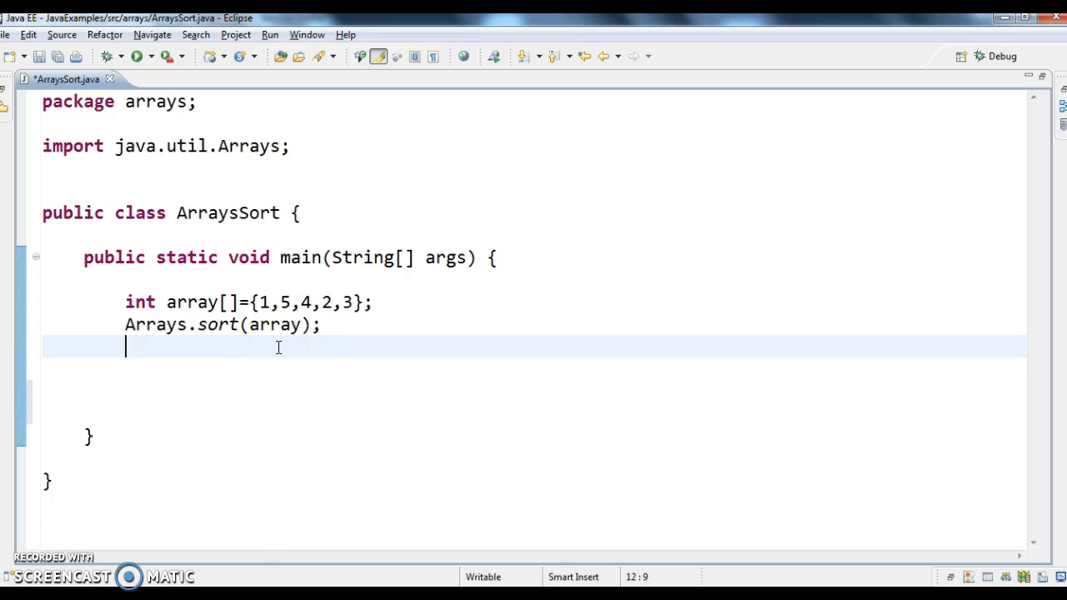
Write the loop header for(int i=0;i<=array.length-1;i++){.
type("for(i")
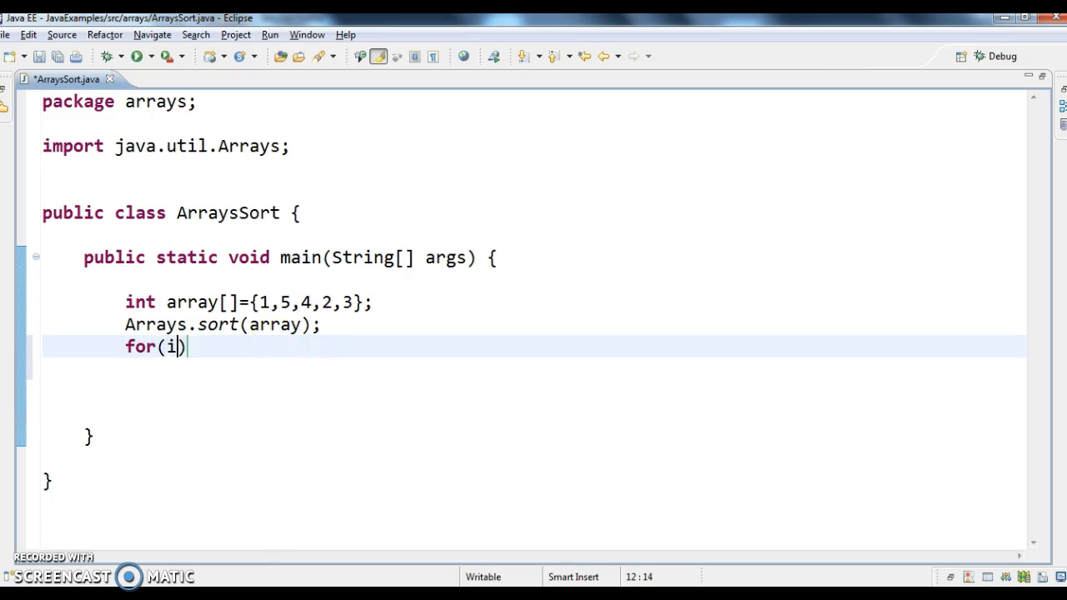
type("nt i=0;")
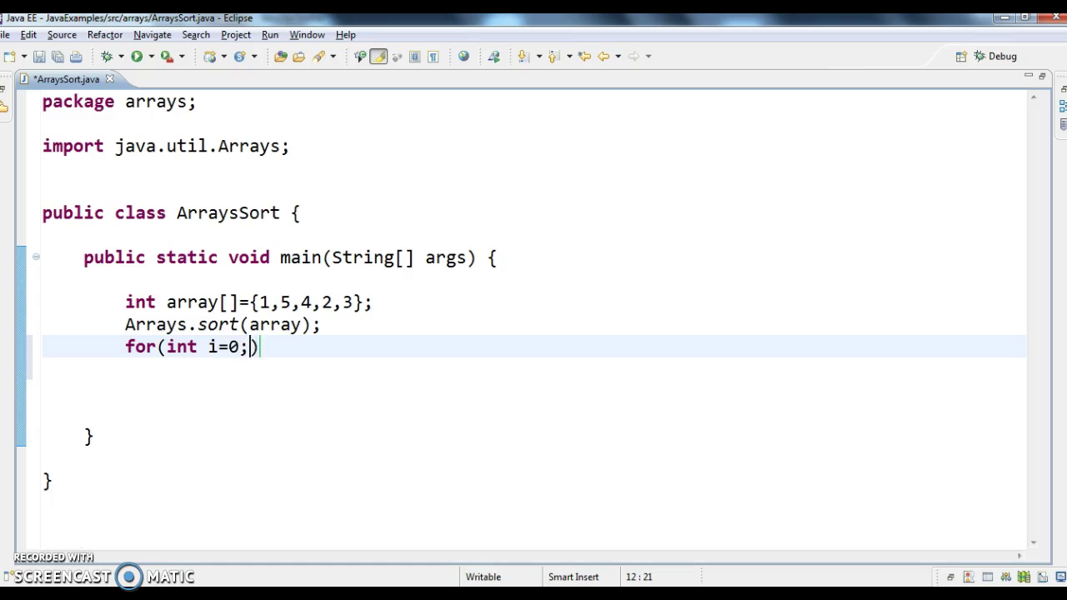
type("i<=")
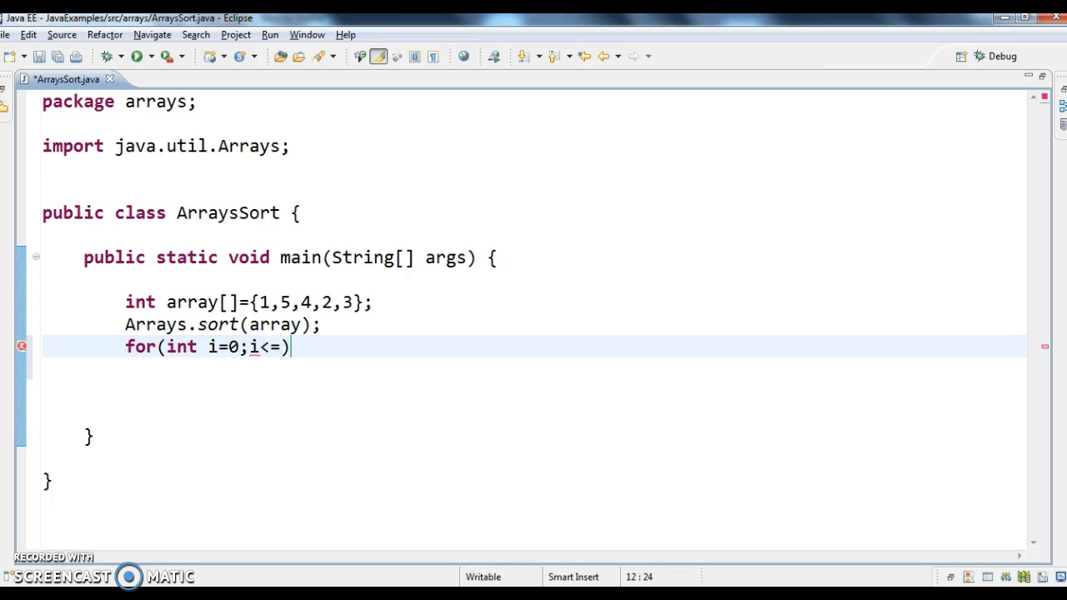
key("Left")
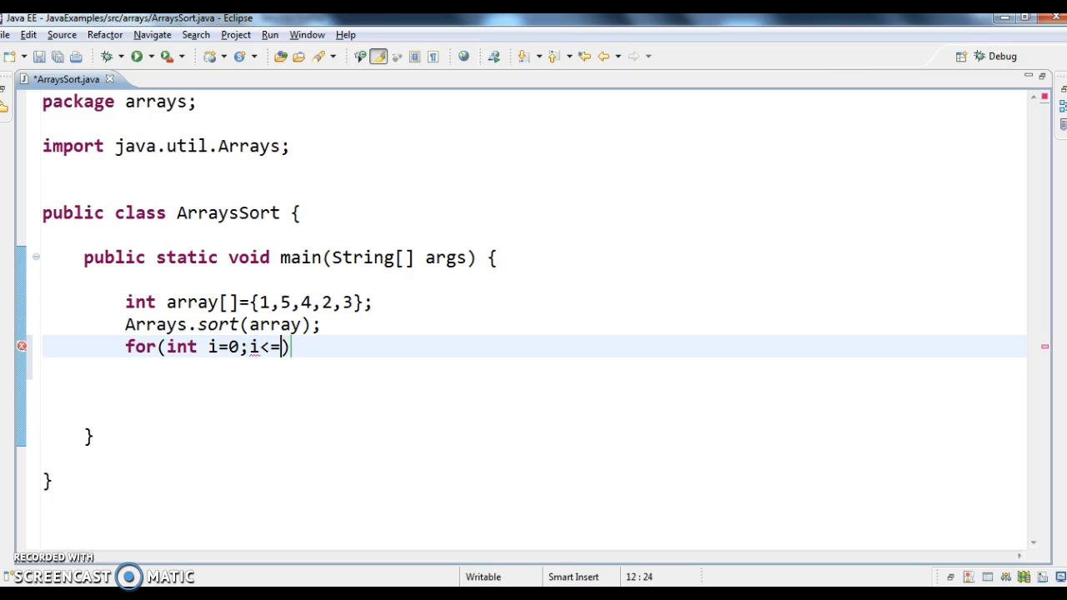
type("array.length-")
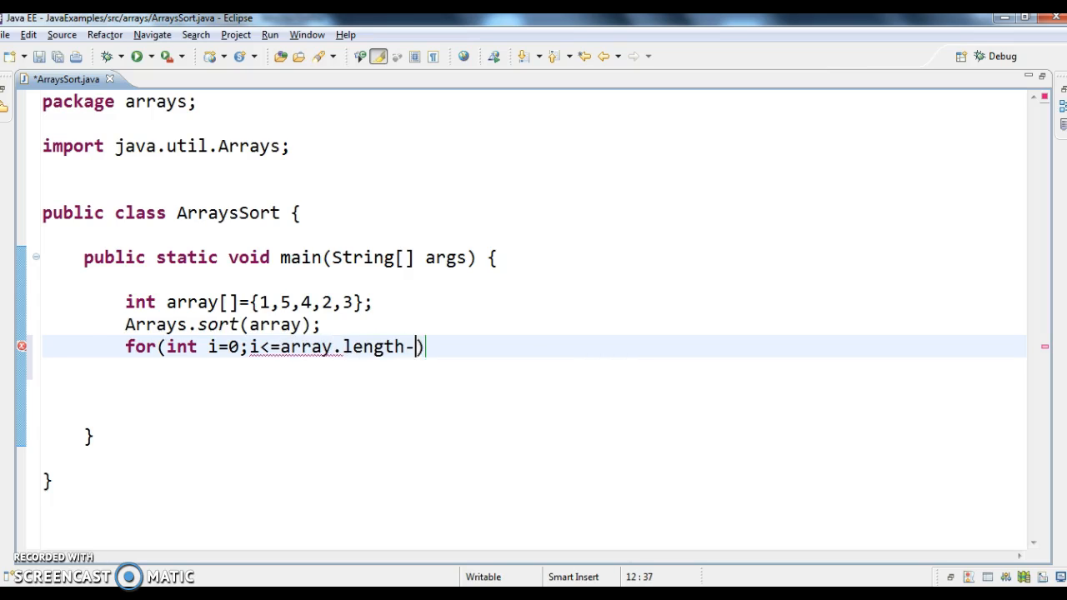
type("1")
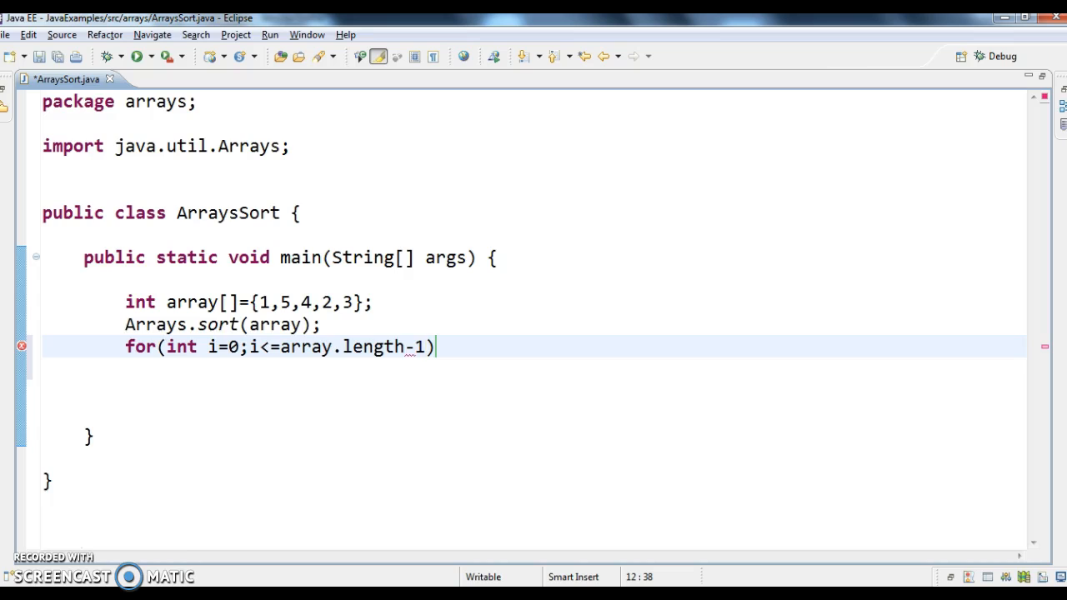
type(";")
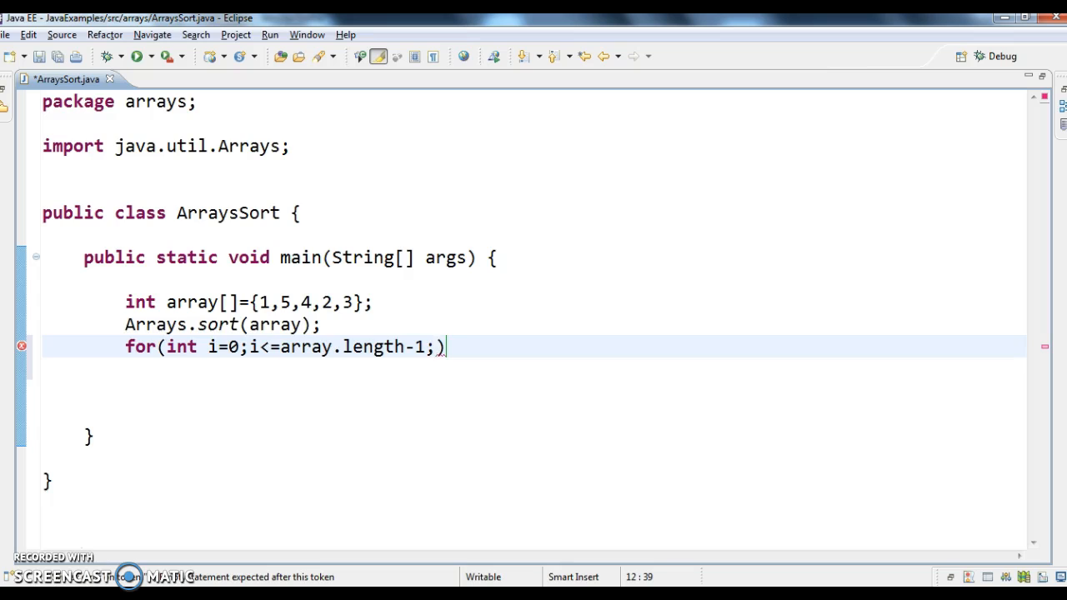
type("i++")
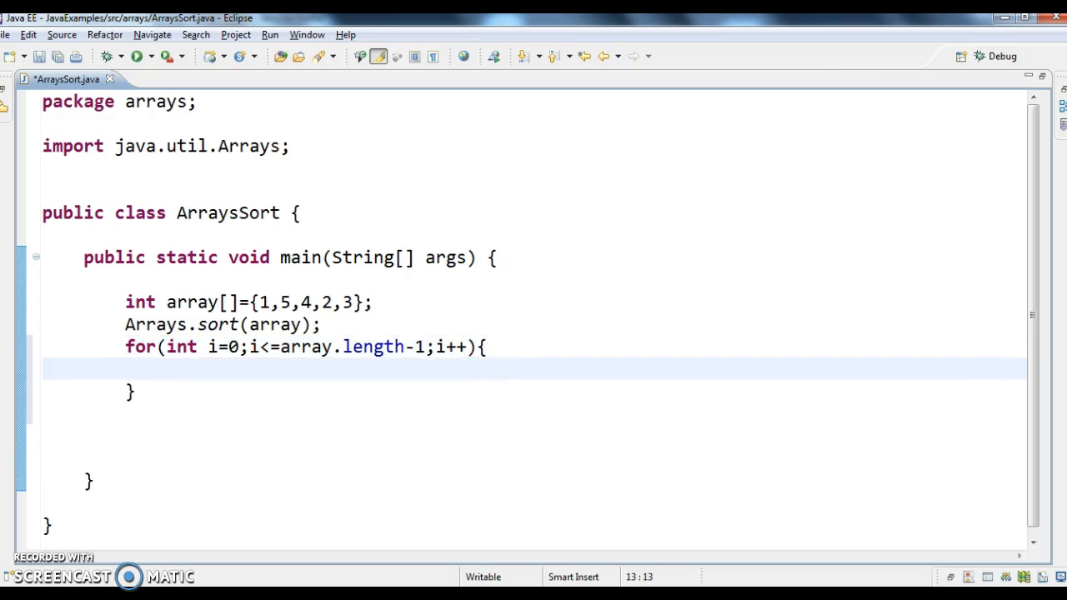
Fill the loop body with System.out.println(array[i]); via the sysout template.
type("sysout")
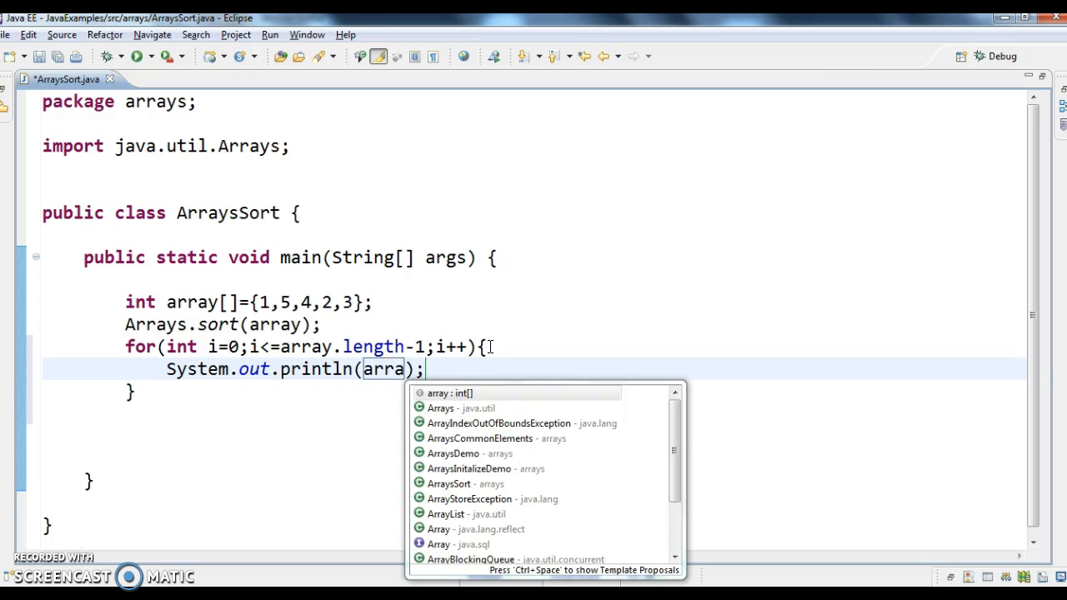
left_click(450, 393)
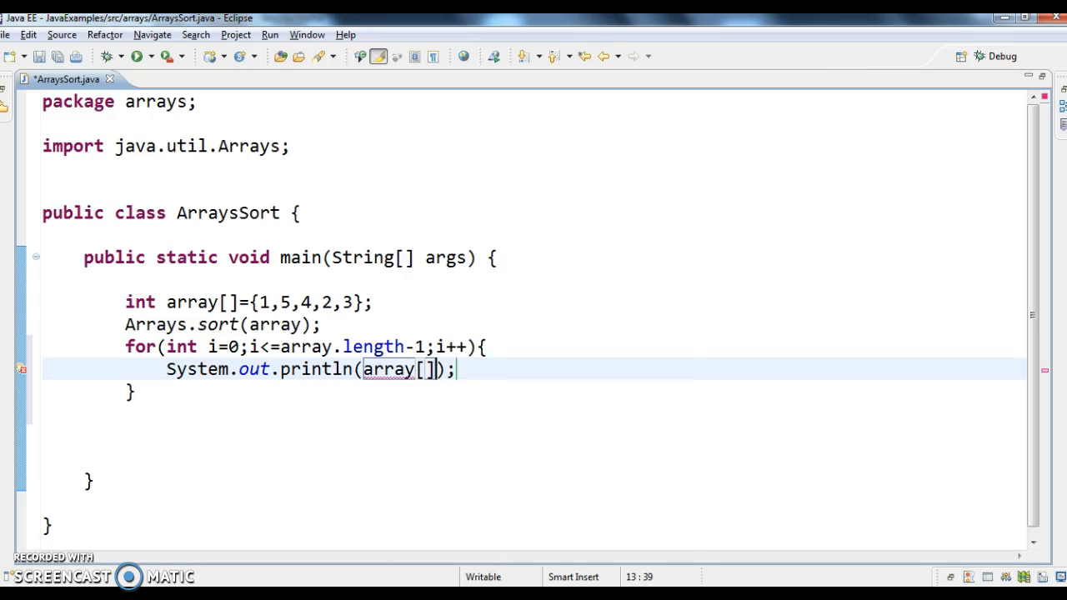
type("i")
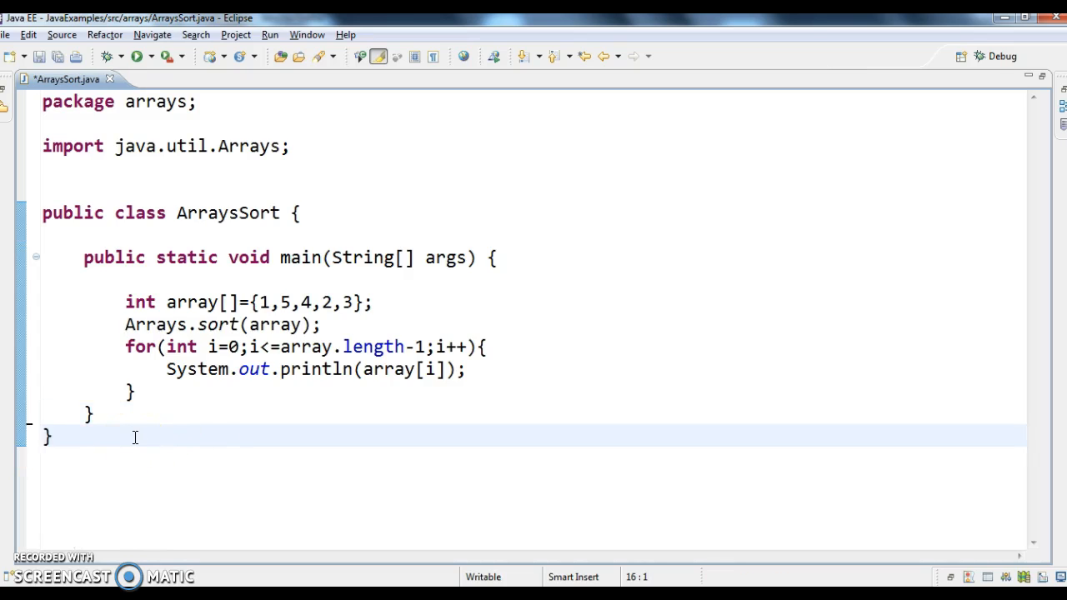
Save ArraysSort, run it as a Java application and view the sorted output 1–5 in the console.
key("ctrl+s")
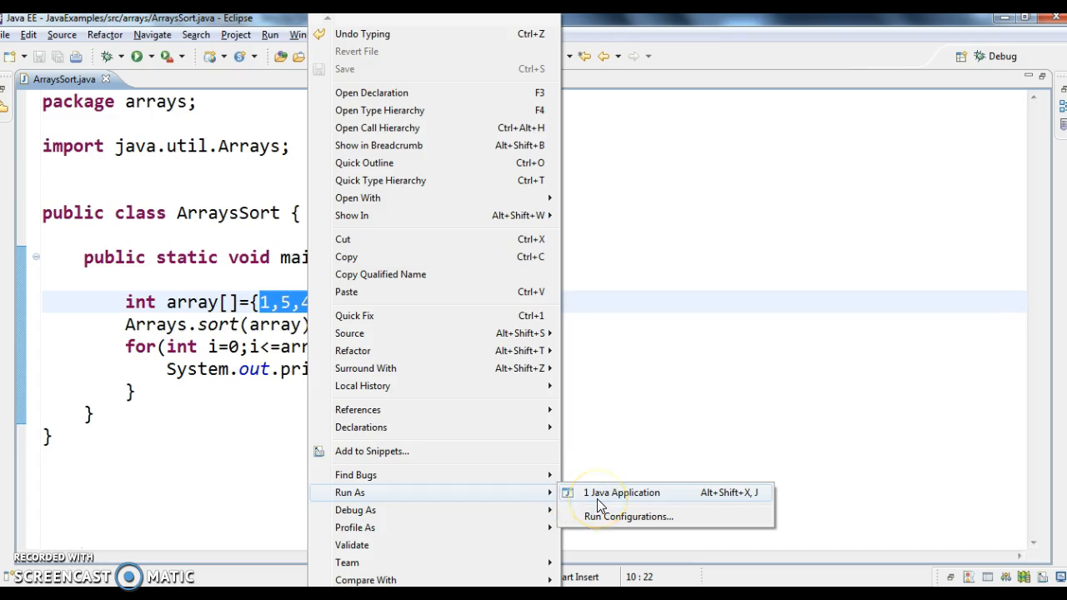
left_click(620, 493)
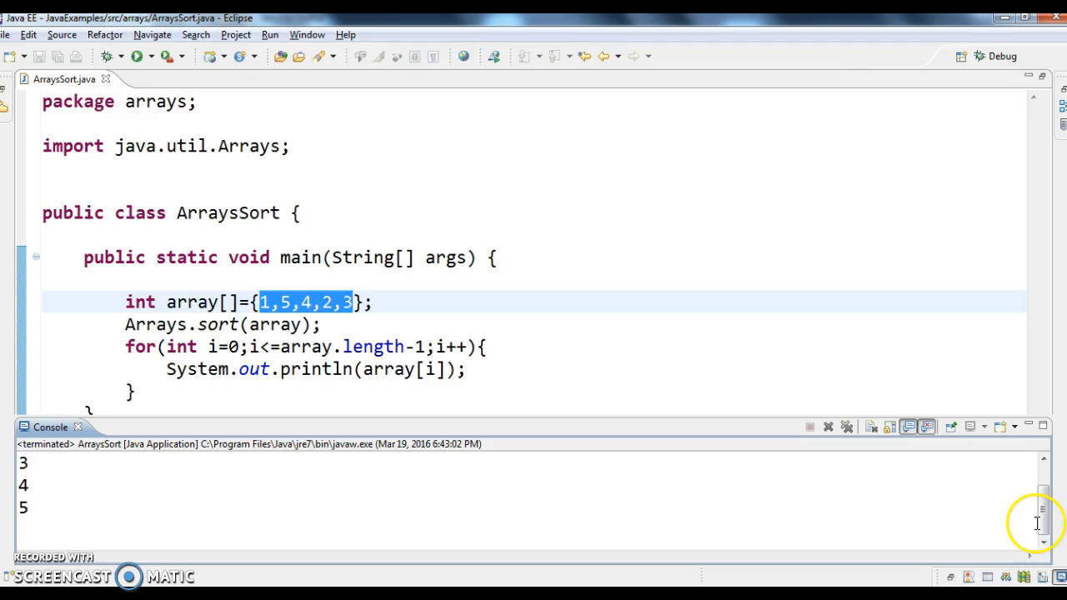
scroll("up", 3)
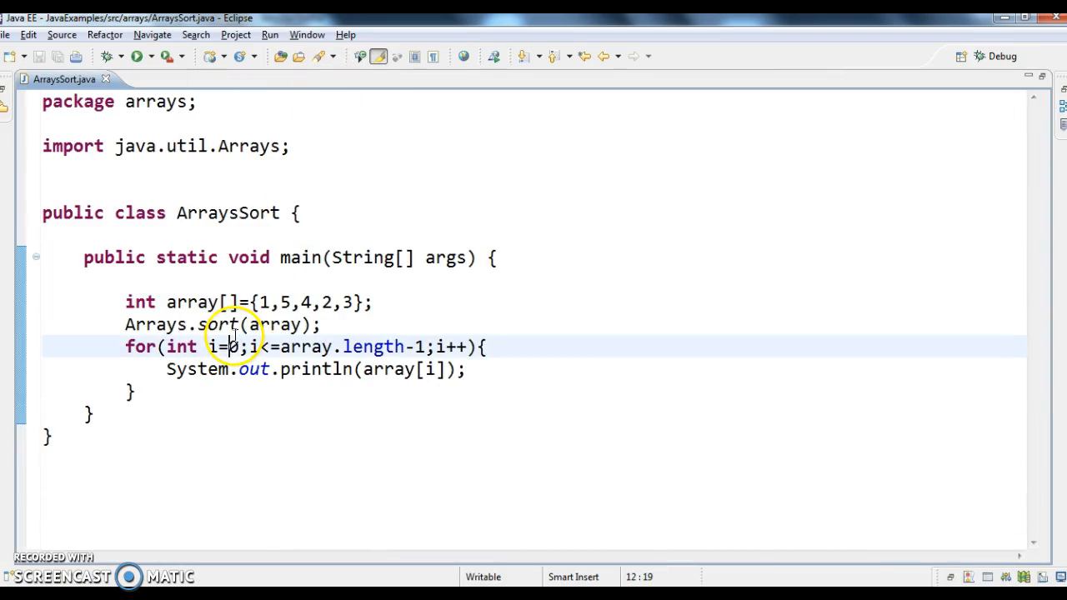
double_click(273, 324)
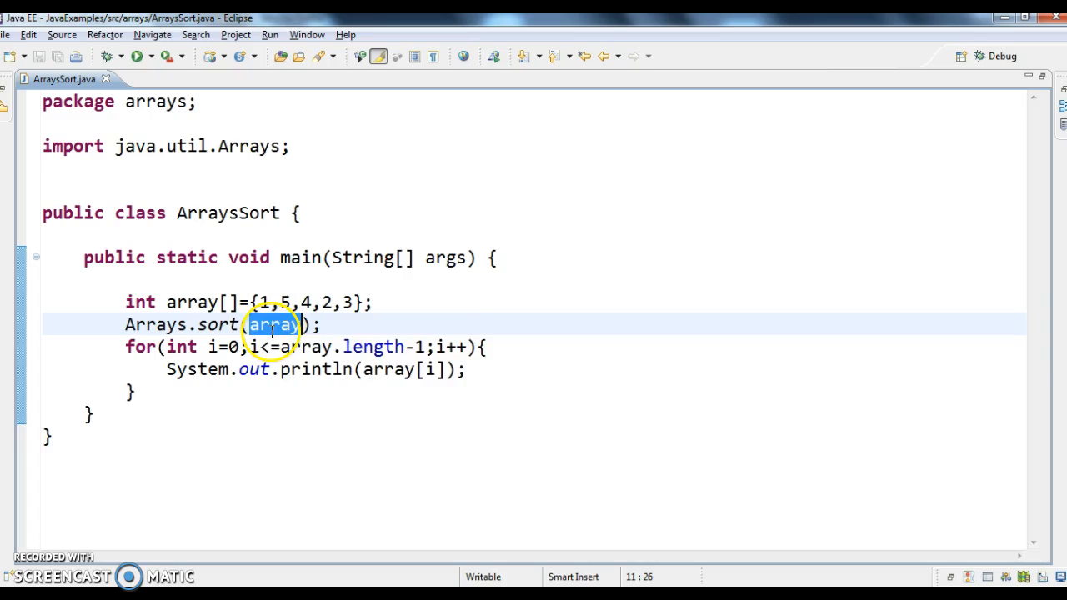